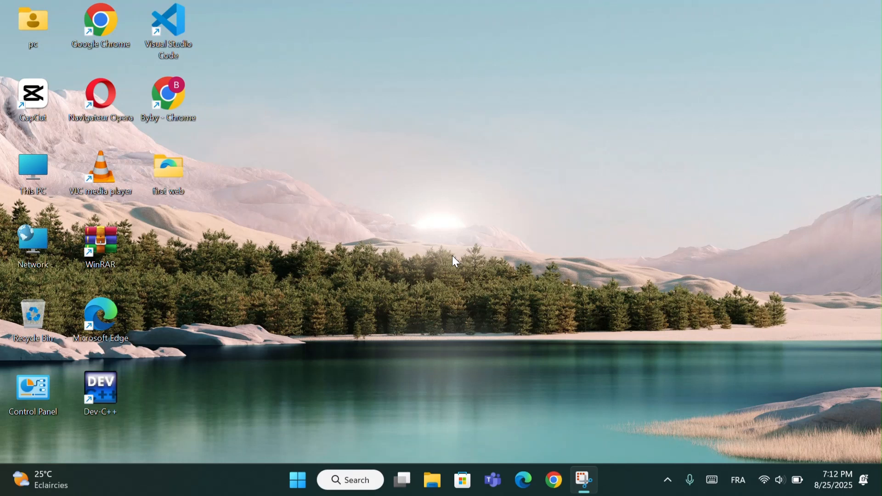
mouse_move(455, 257)
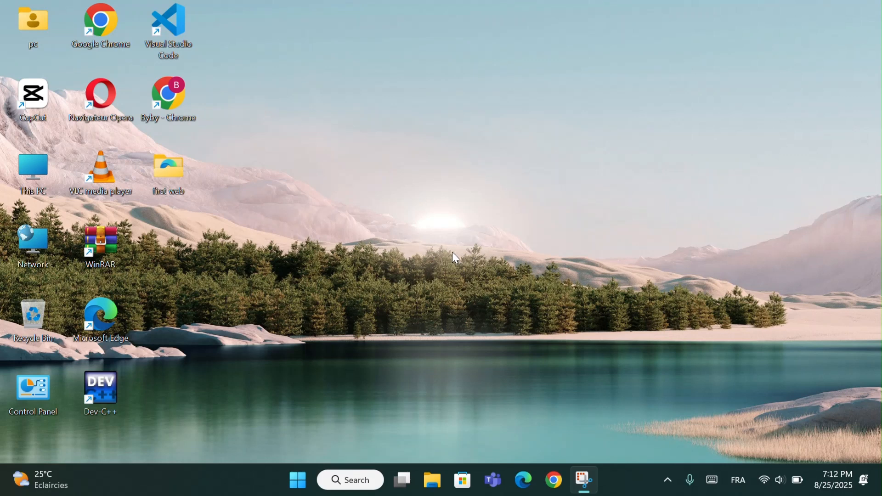
mouse_move(440, 235)
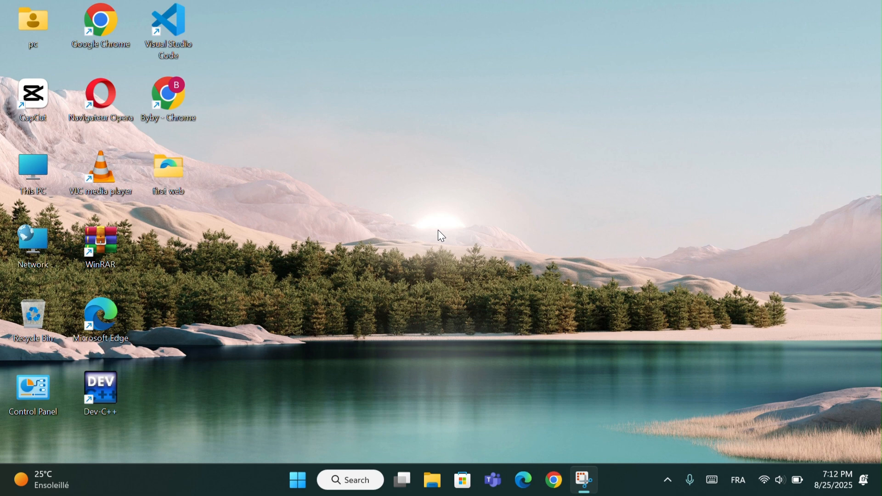
mouse_move(455, 261)
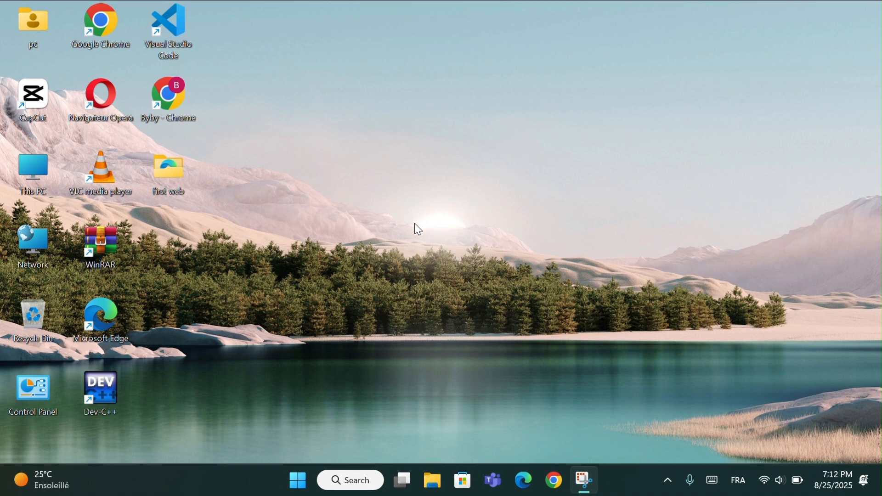
Step: Search Google for rammap, reach the learn.microsoft.com RAMMap v1.61 page and start the RAMMap zip download
left_click(167, 99)
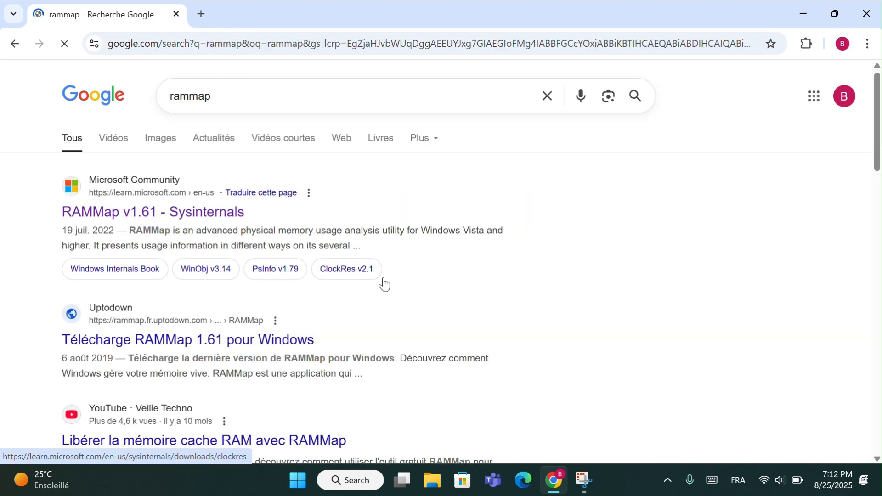
left_click(153, 212)
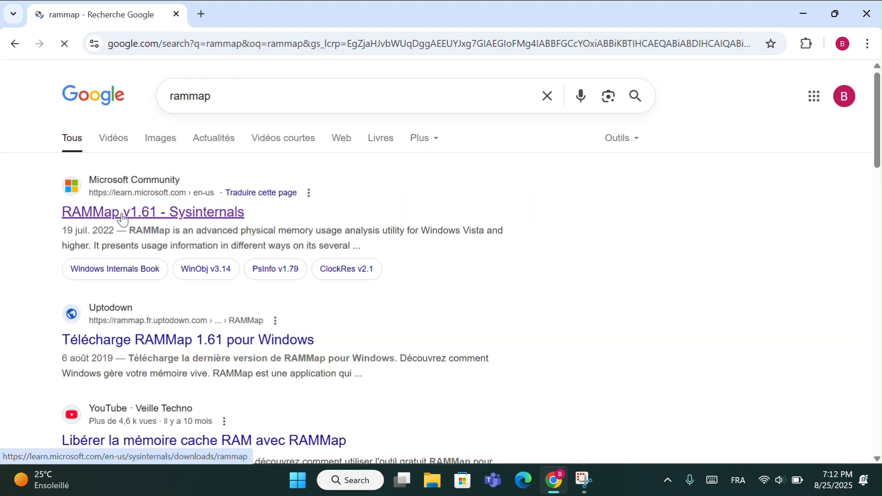
left_click(153, 212)
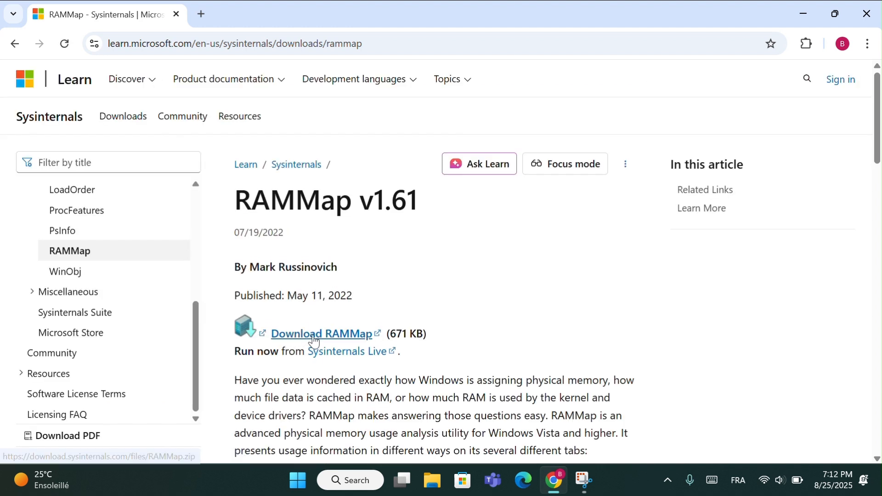
left_click(320, 334)
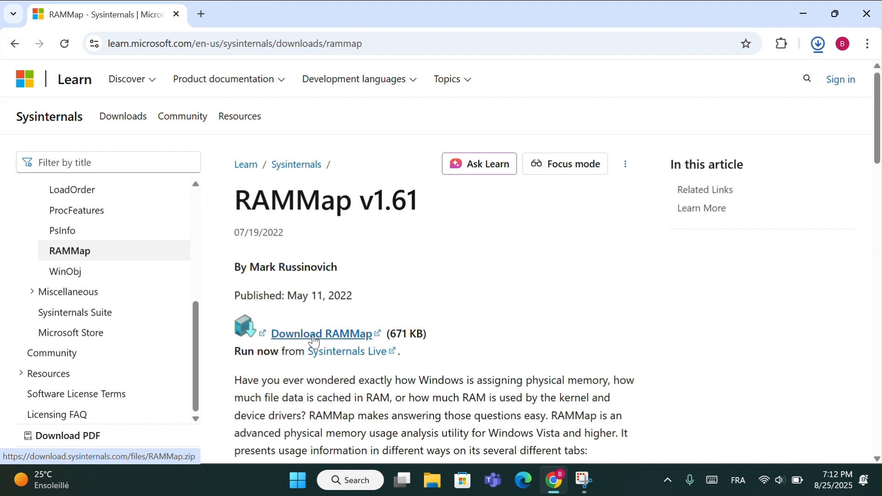
left_click(324, 333)
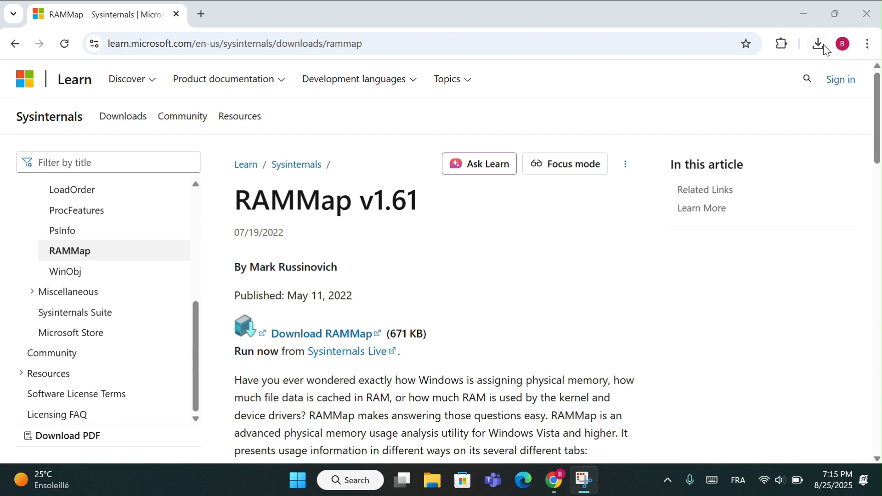
Step: Locate RAMMap.zip via Chrome's downloads panel and extract it into Downloads\RAMMap with Extract All
left_click(818, 43)
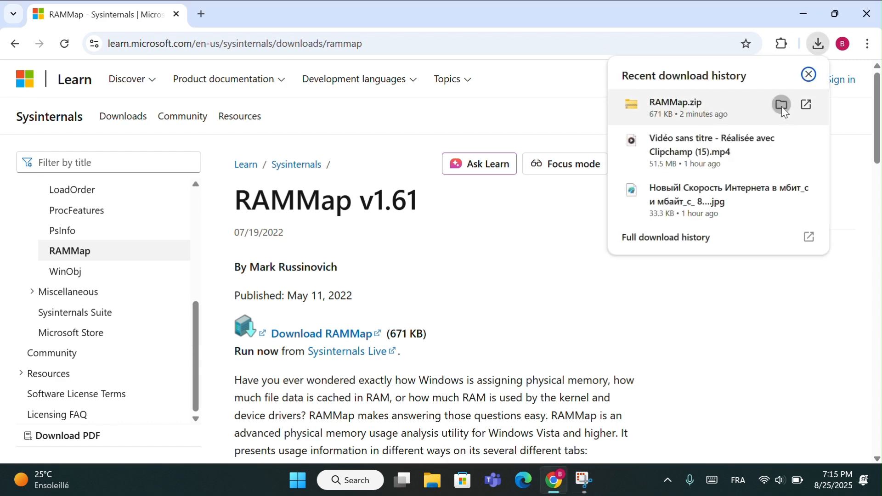
left_click(781, 105)
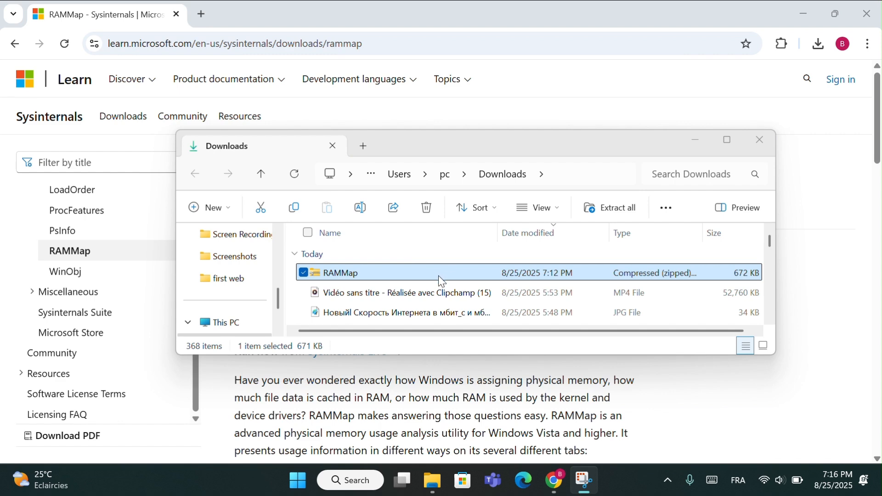
right_click(339, 273)
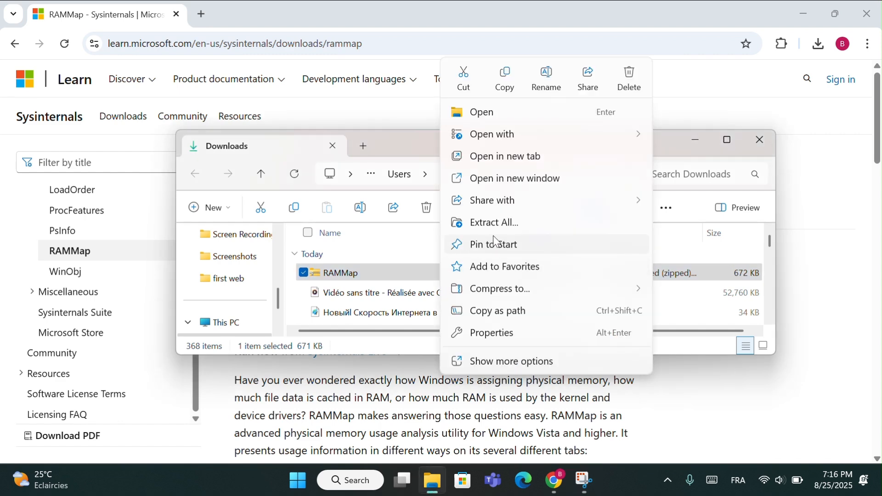
left_click(494, 223)
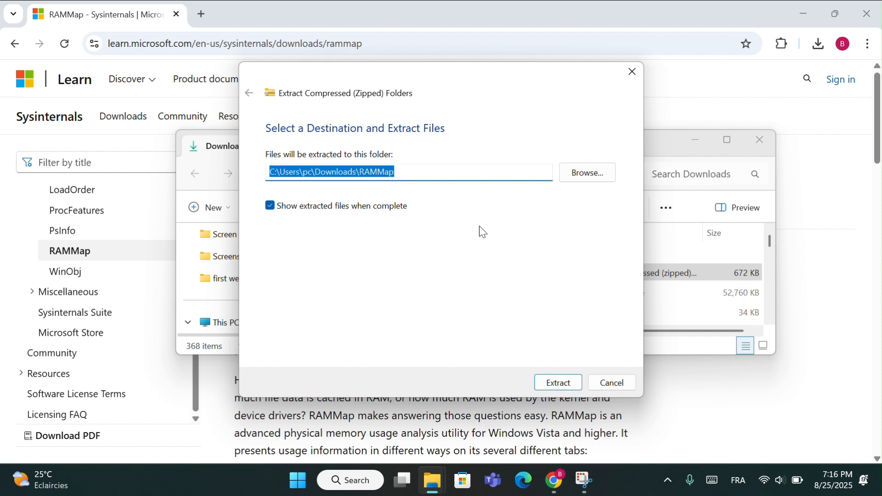
left_click(557, 382)
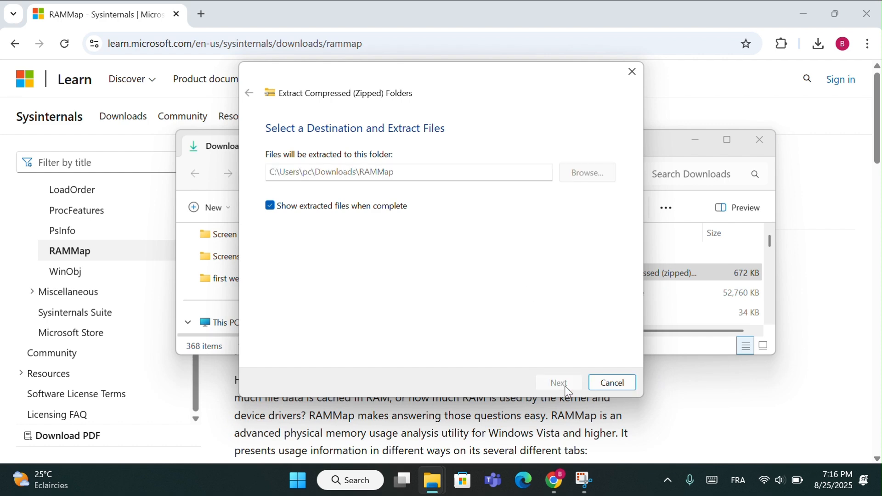
Step: Launch RAMMap64 from the extracted folder and agree to the Sysinternals license terms
left_click(558, 382)
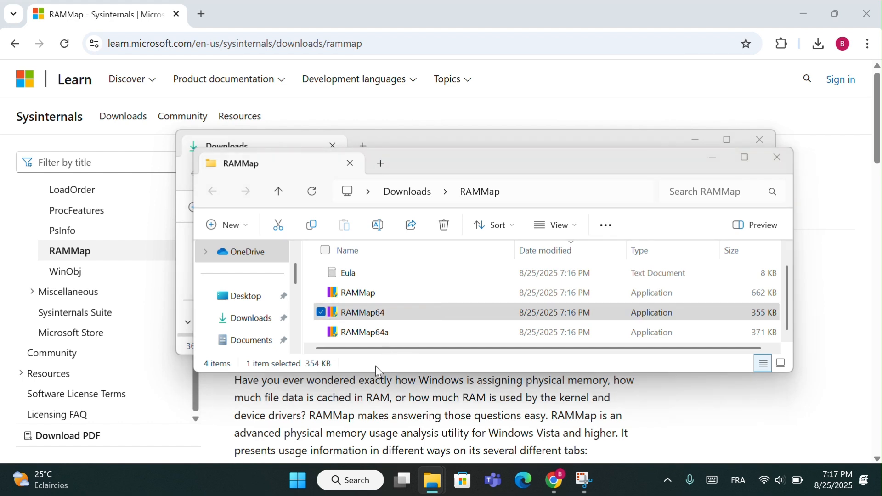
double_click(362, 312)
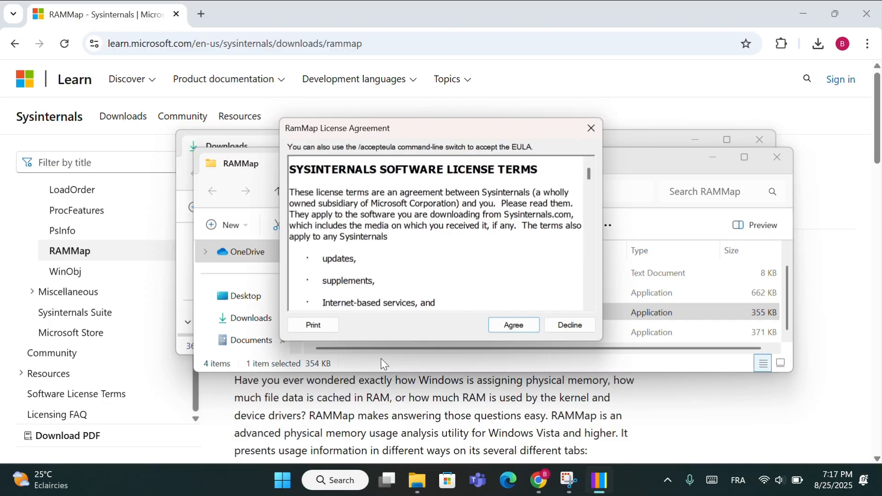
scroll("down", 3)
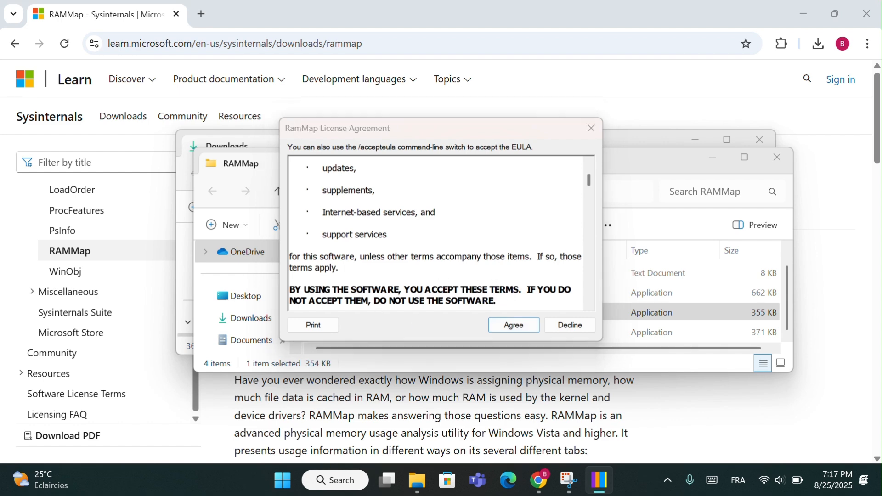
left_click(512, 325)
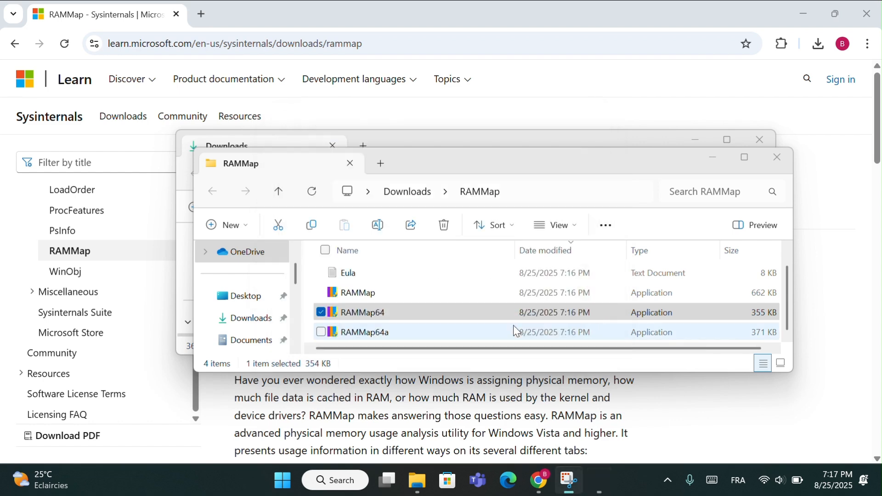
double_click(362, 313)
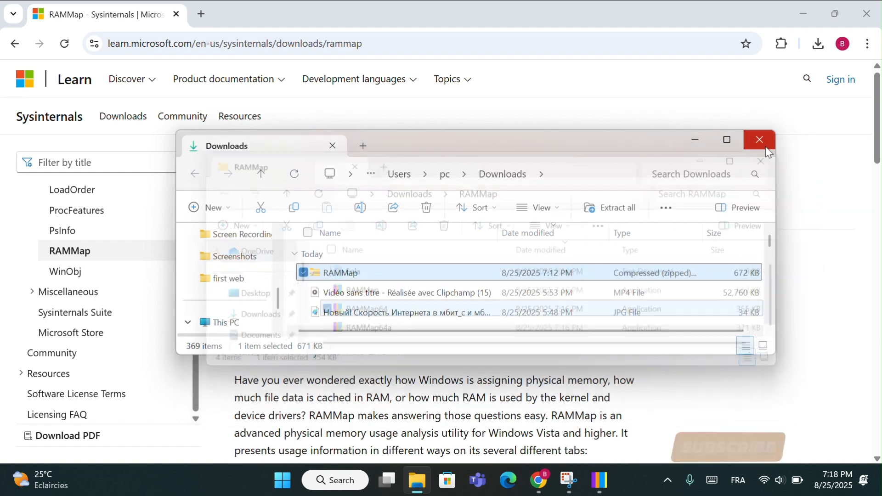
Step: Close the Downloads windows and bring up Task Manager's Performance view with Ctrl+Shift+Esc
left_click(759, 138)
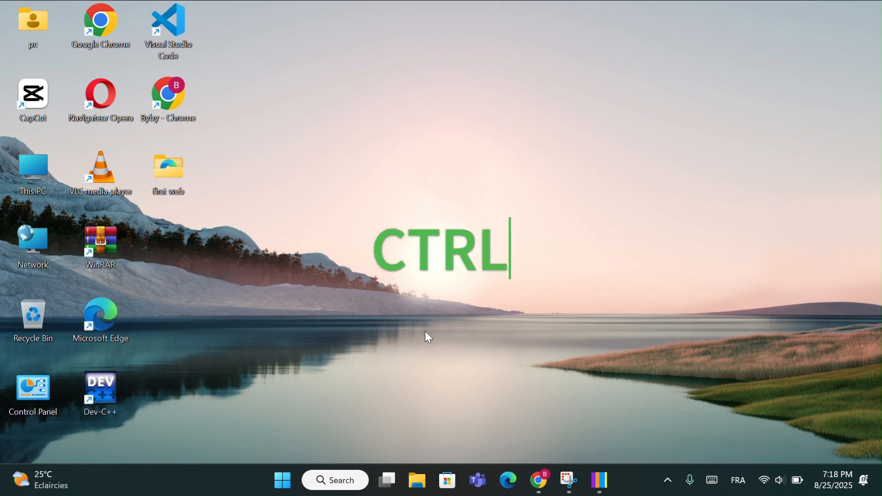
key("ctrl+shift+esc")
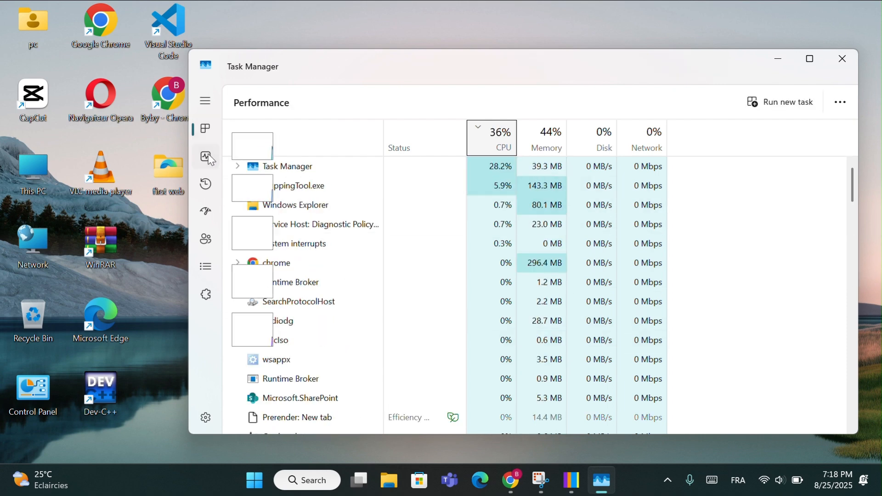
left_click(205, 156)
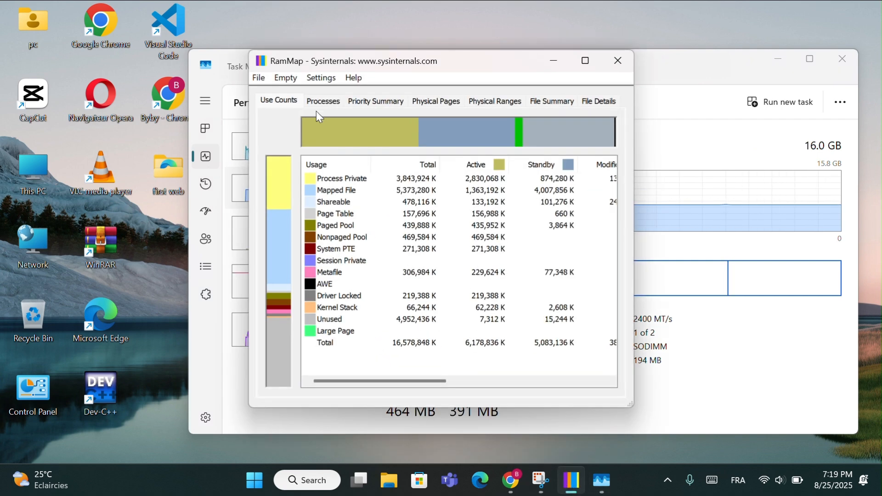
Step: Run Empty > Empty Standby List in RAMMap
left_click(285, 77)
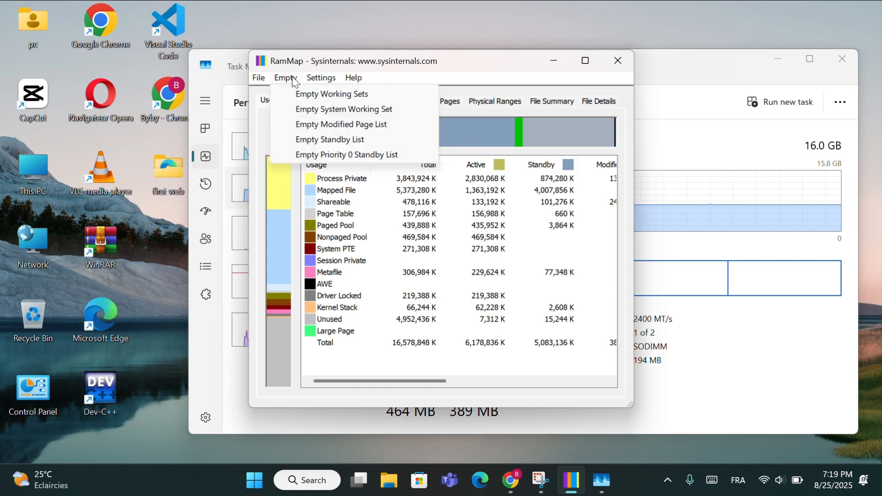
mouse_move(340, 124)
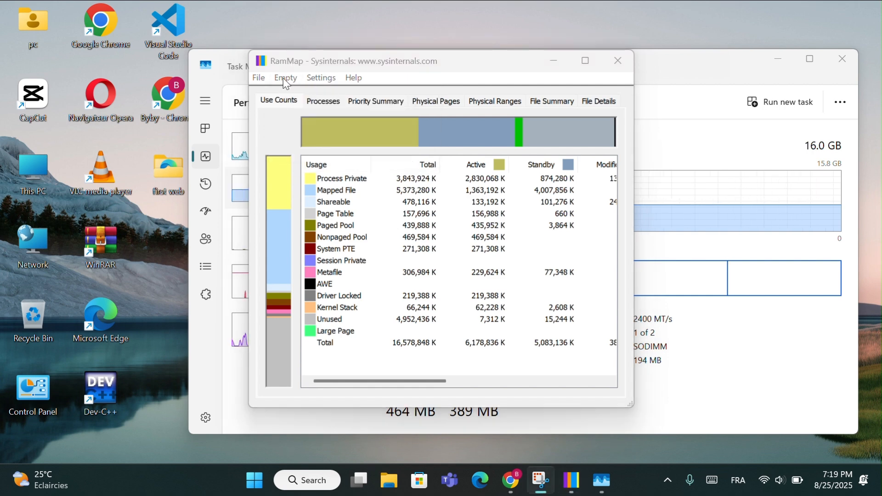
left_click(285, 77)
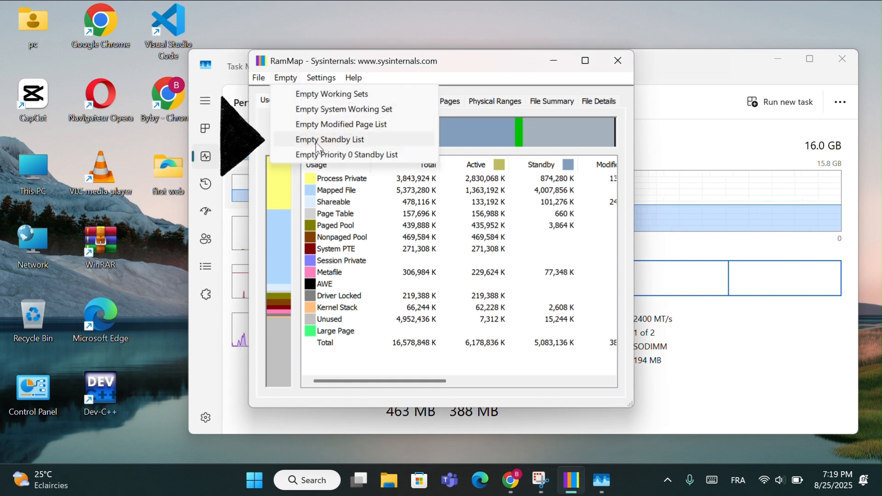
left_click(330, 139)
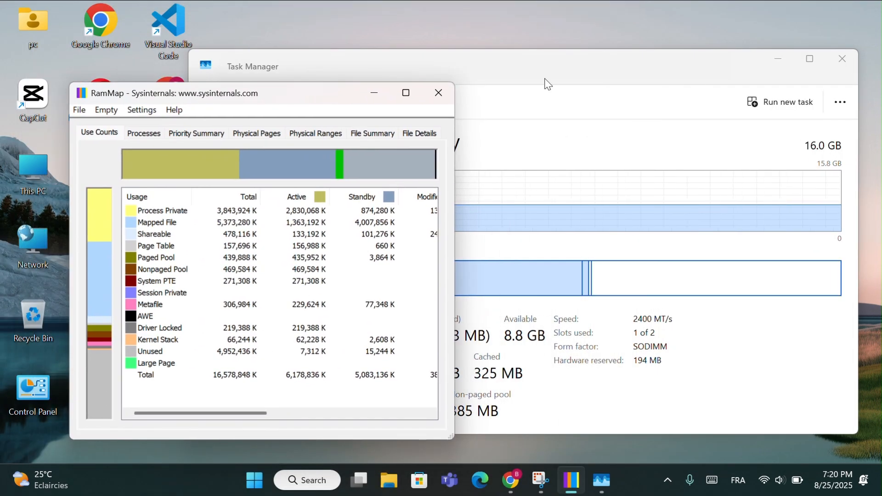
Step: Check Task Manager's Memory view showing cached memory down to 322 MB, then minimize the windows
left_click(439, 93)
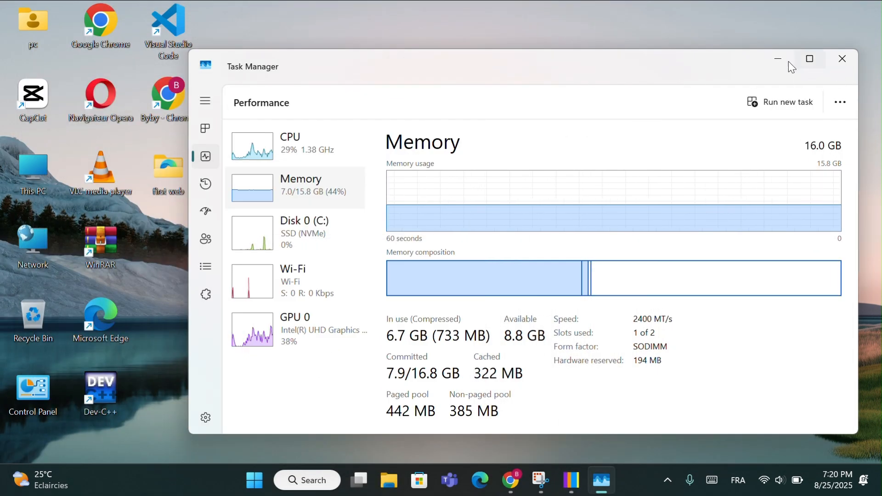
left_click(841, 59)
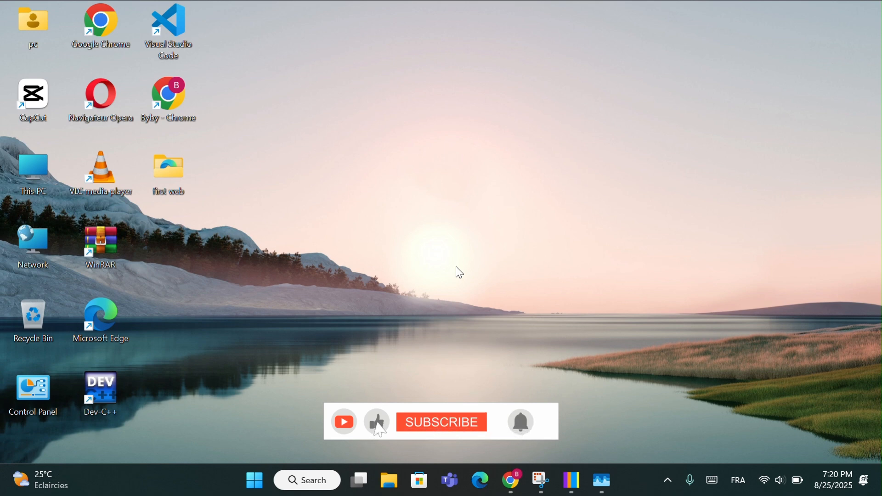
left_click(441, 421)
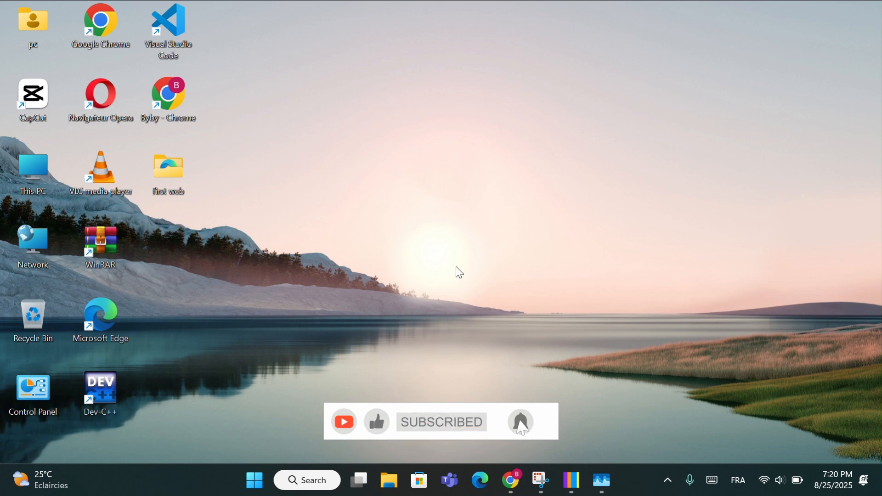